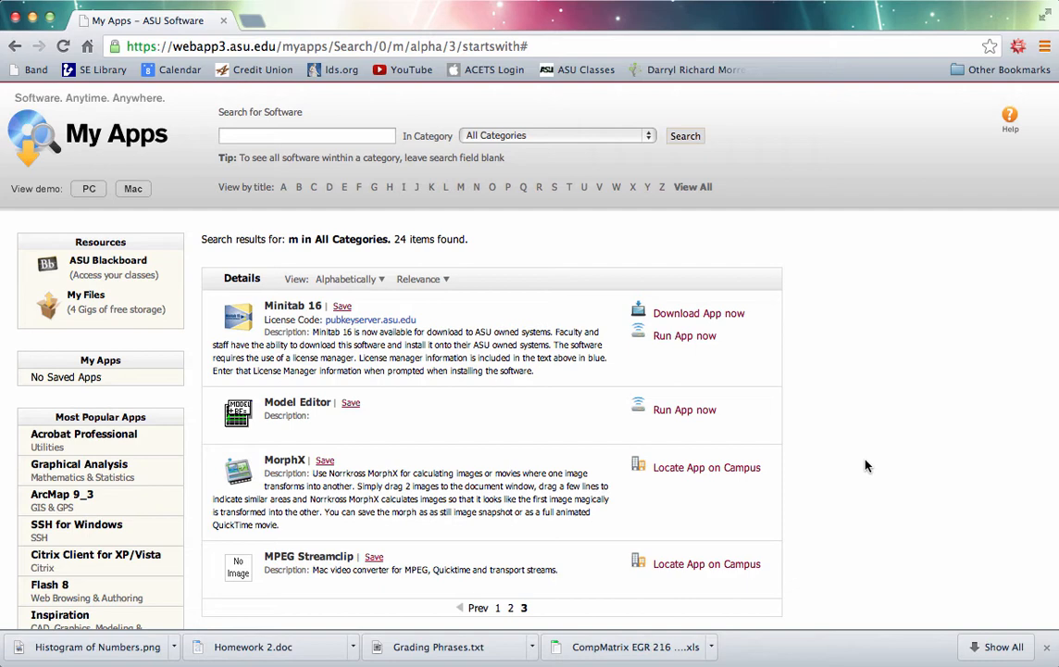
mouse_move(722, 375)
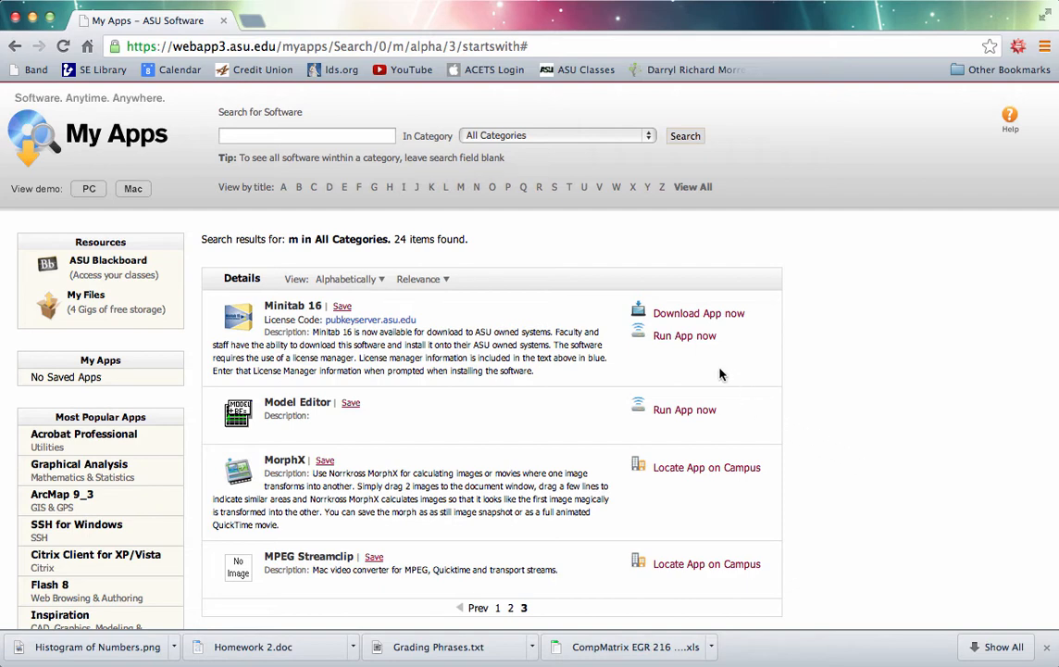
mouse_move(684, 336)
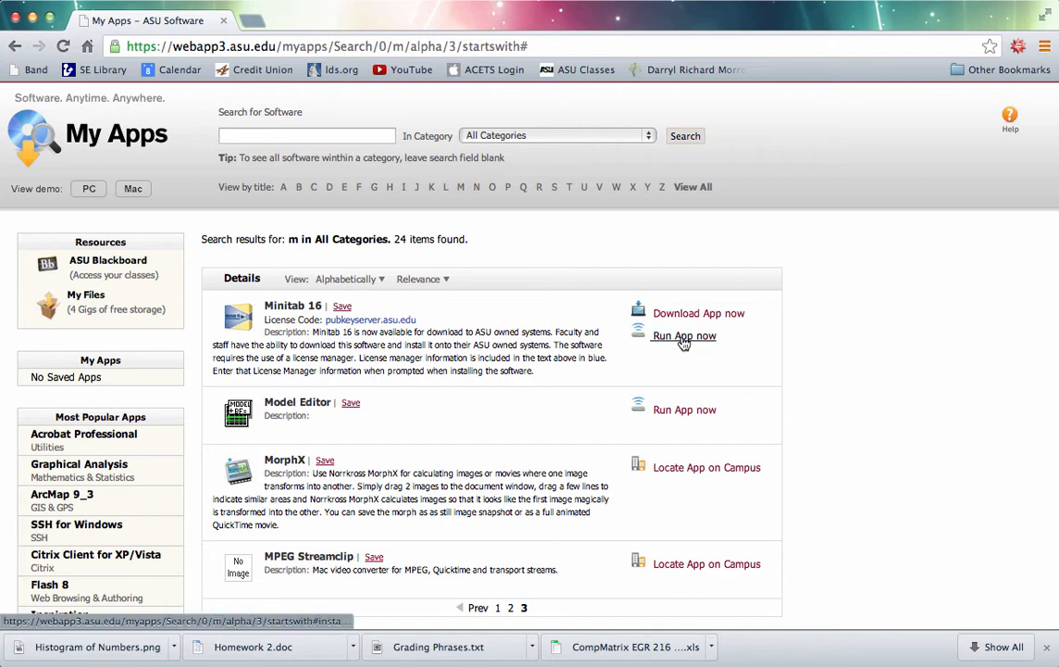
- Run Minitab 16 from ASU MyApps and dismiss the saving-options notice
click(685, 335)
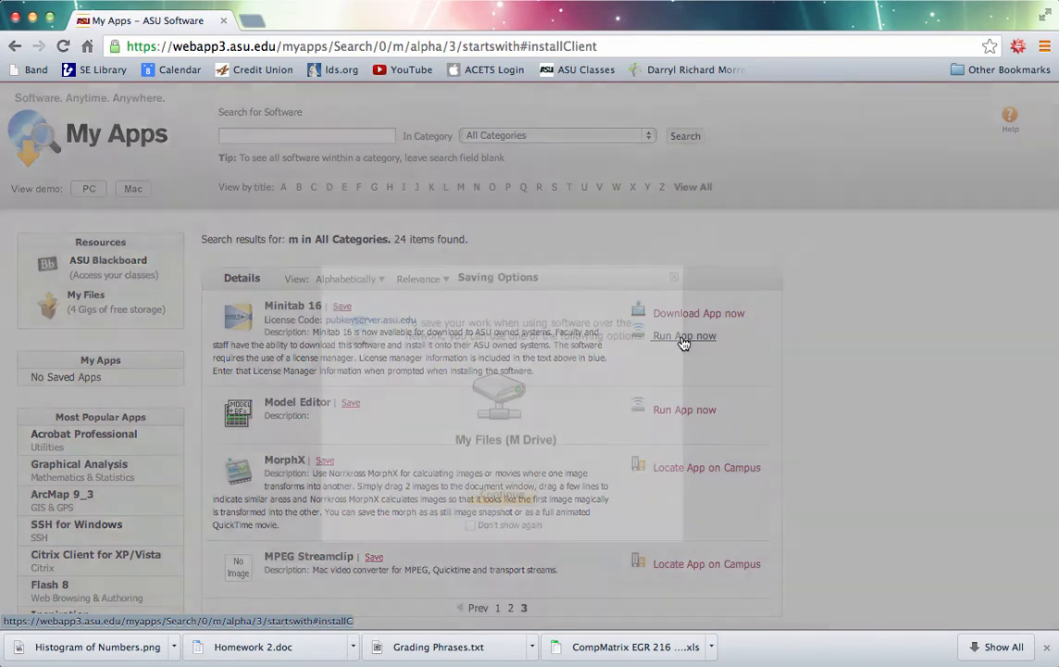
click(685, 335)
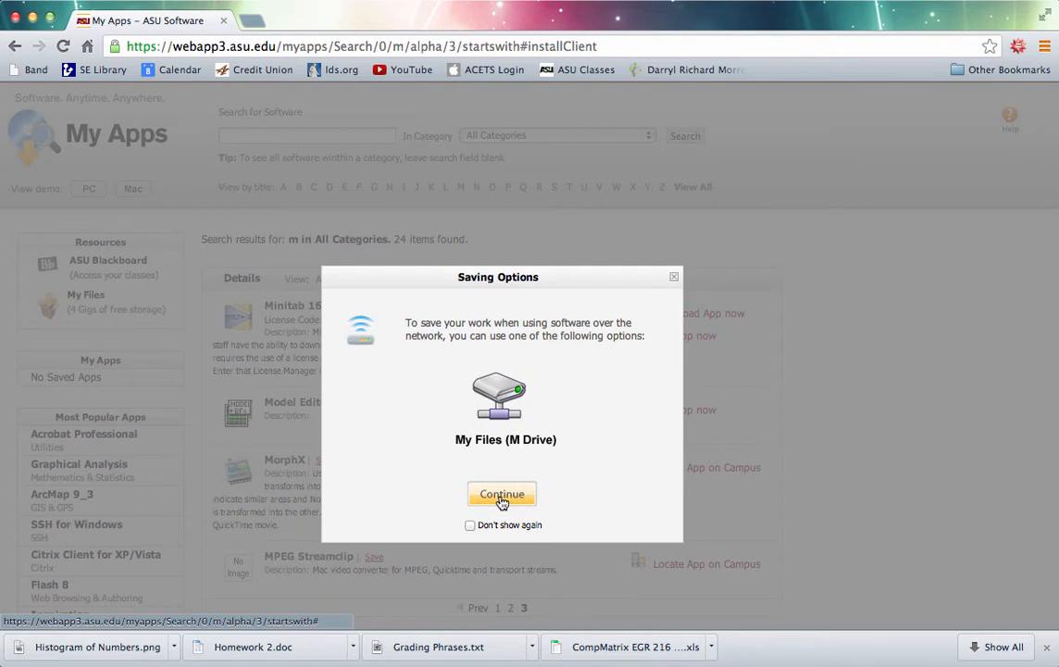
click(502, 494)
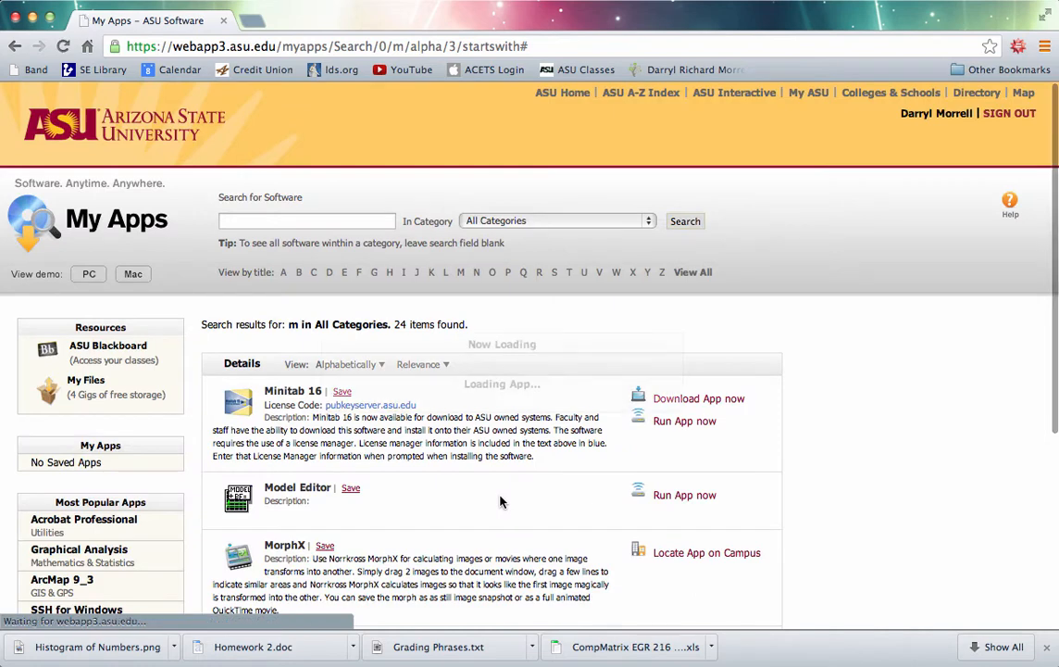
- Confirm the launch prompt so Minitab 16 opens with an empty untitled worksheet
click(685, 420)
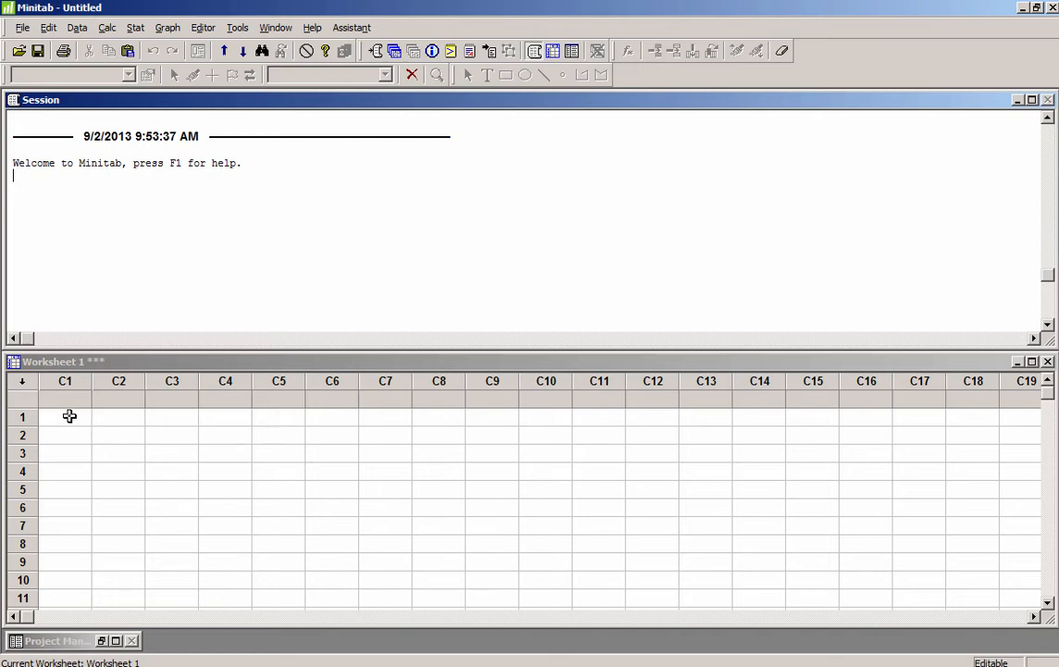
- Name worksheet column C1 'Temps'
click(64, 399)
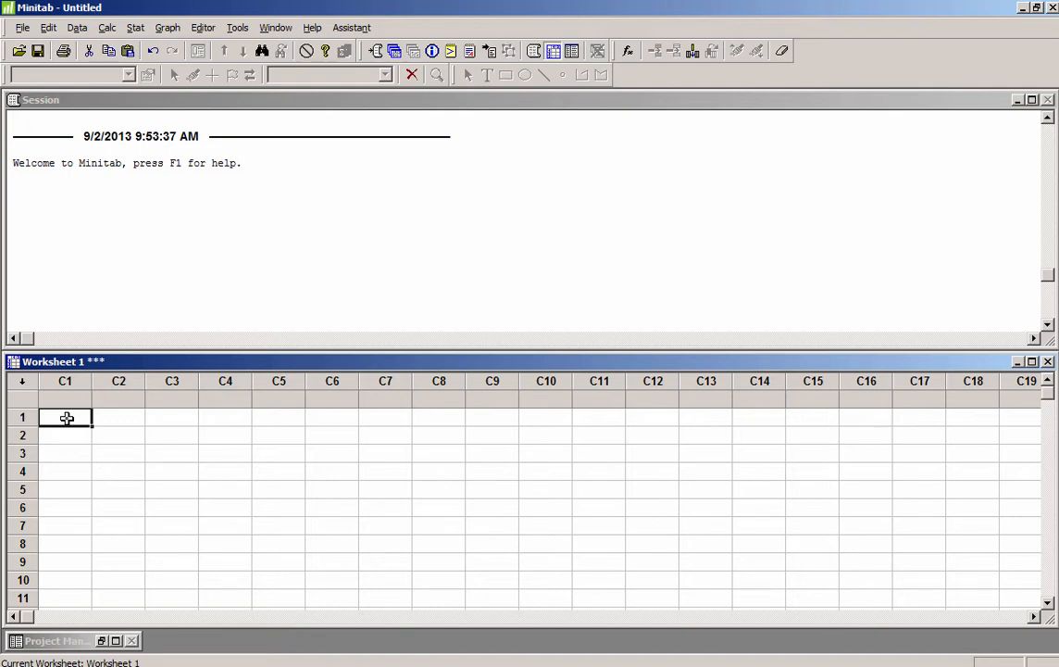
mouse_move(63, 400)
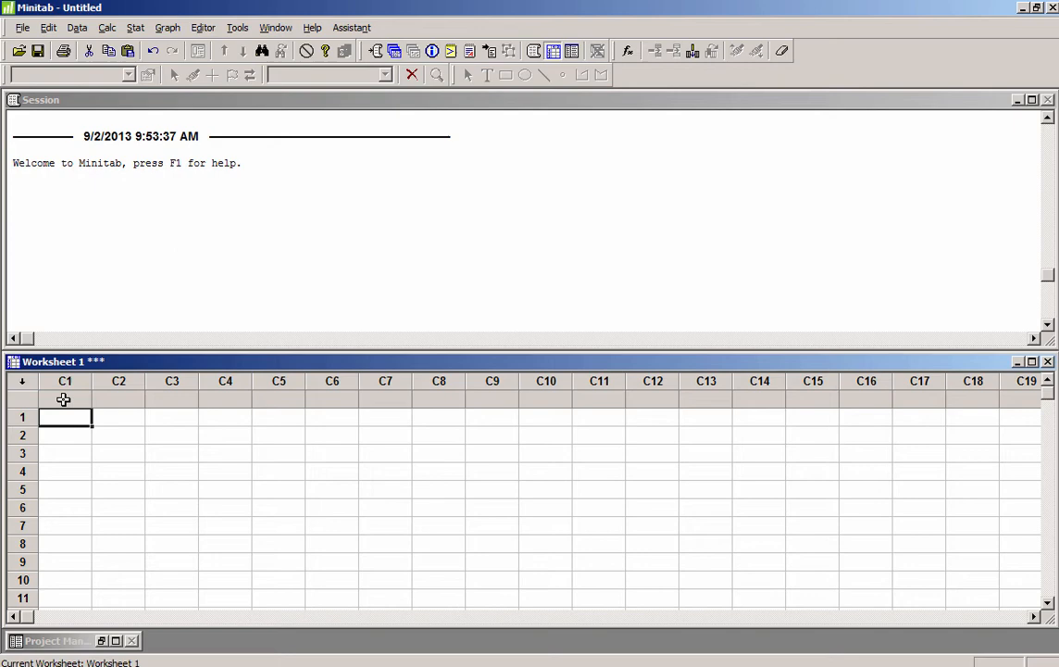
click(64, 398)
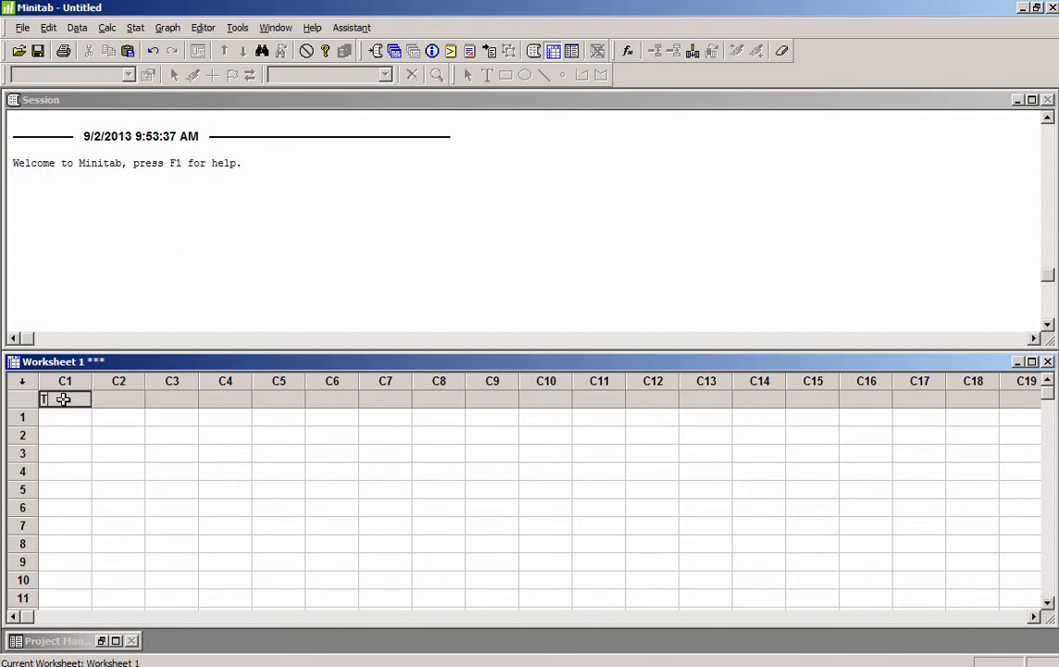
text(Temps)
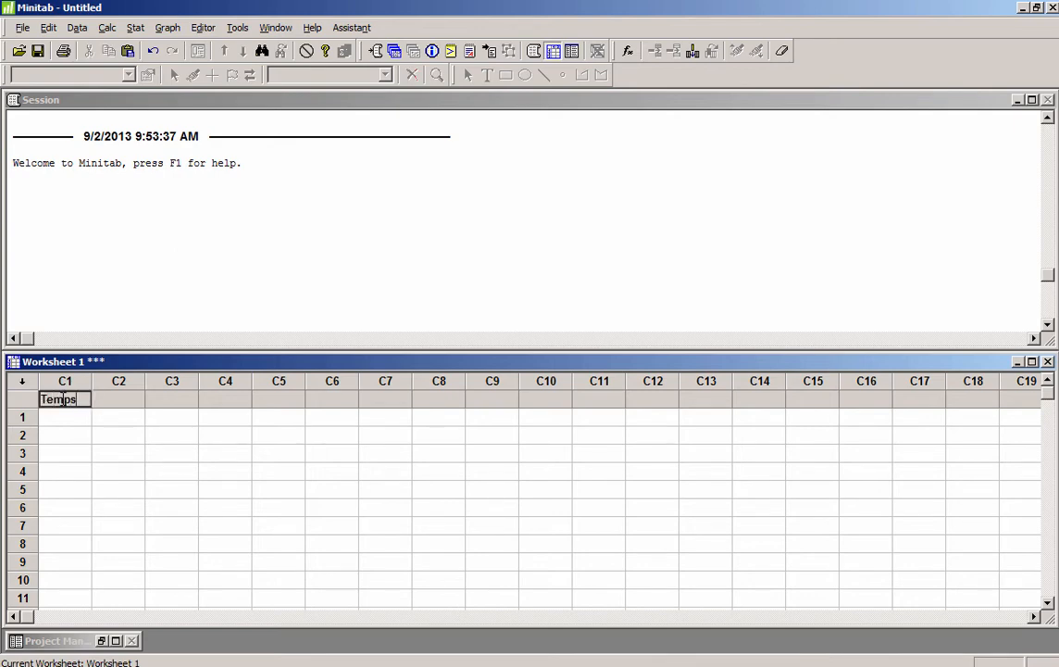
key(Return)
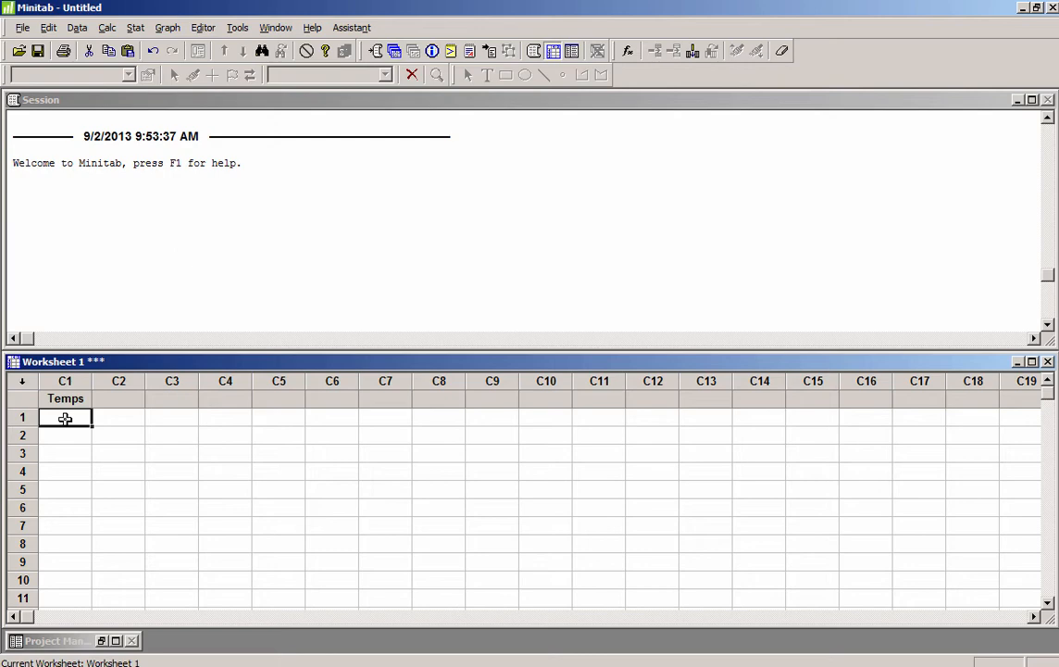
- Enter temperature values 105, 101, 109, 112, 103, 106, 108, 90, 103 under Temps
text(105)
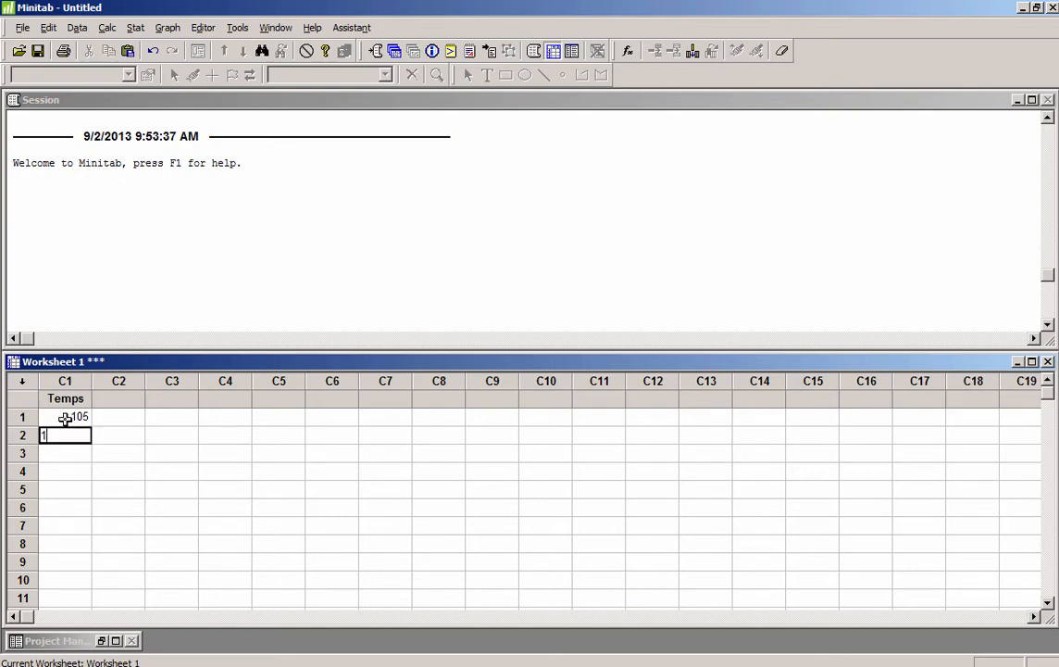
key(Return)
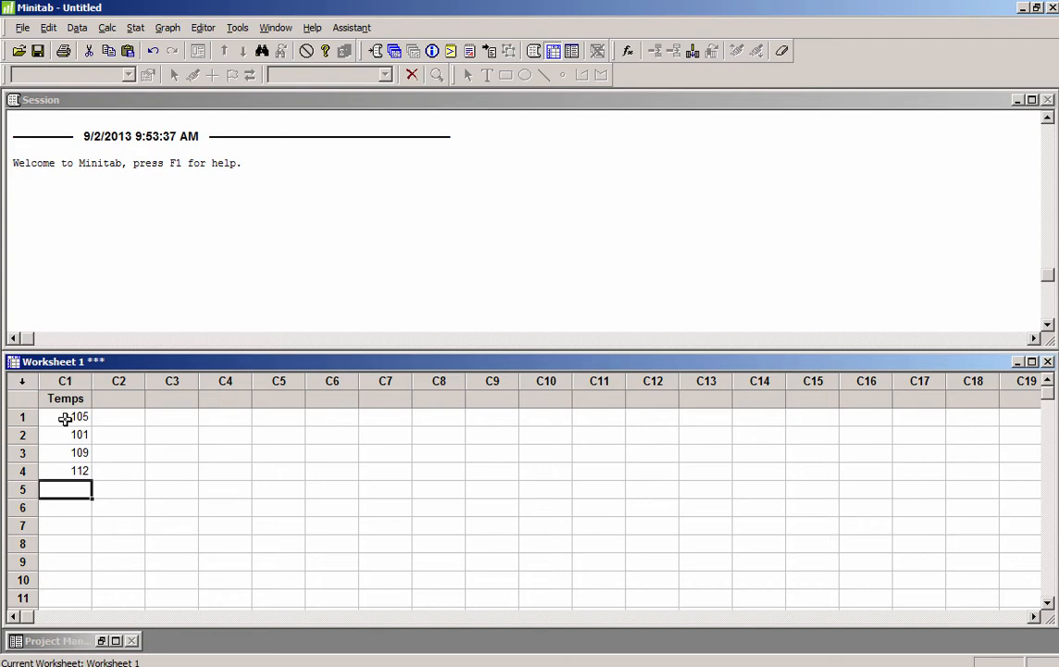
text(103)
click(65, 506)
text(106)
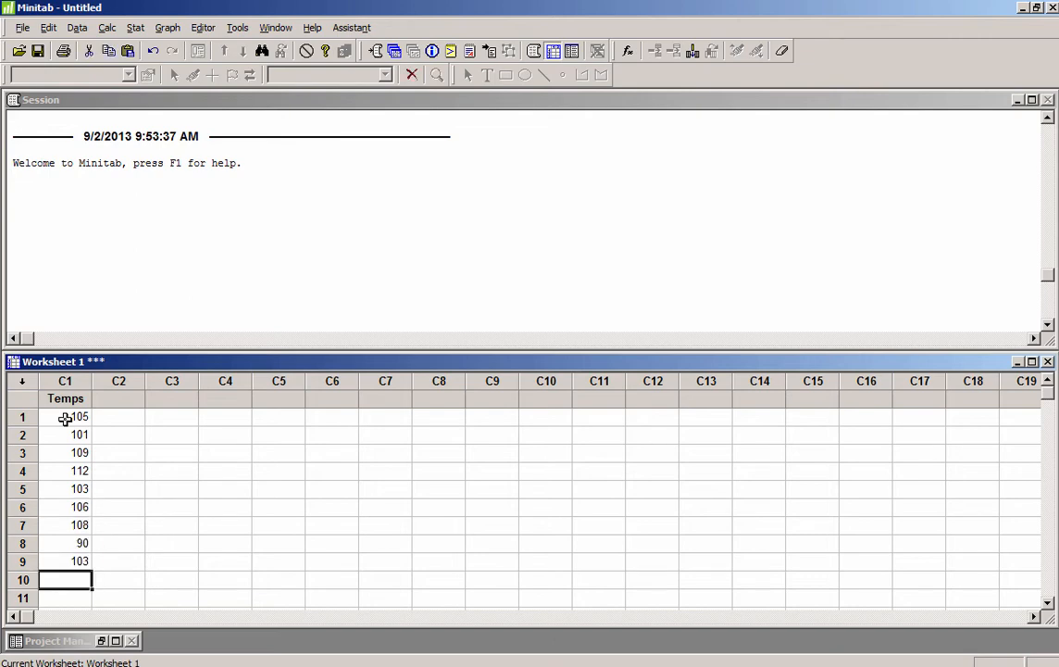
mouse_move(104, 408)
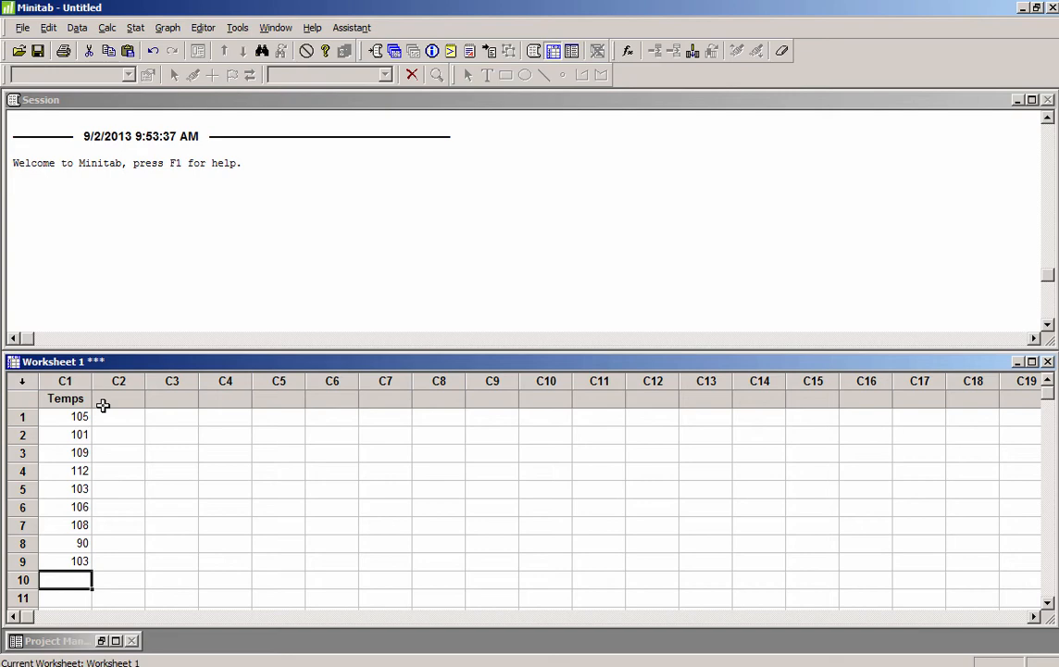
mouse_move(116, 396)
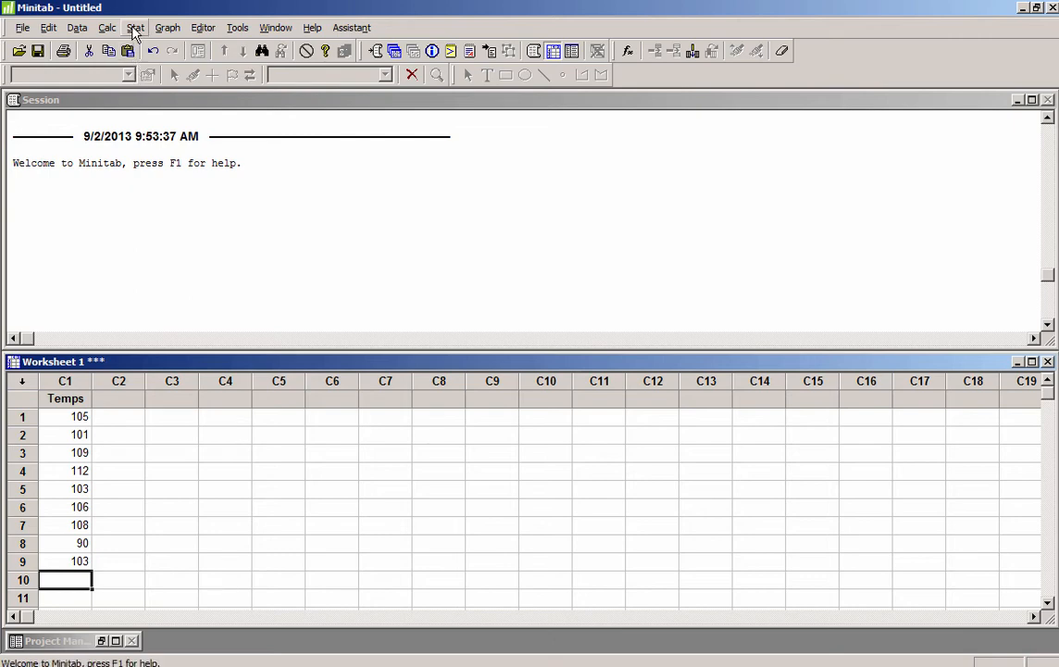
click(136, 27)
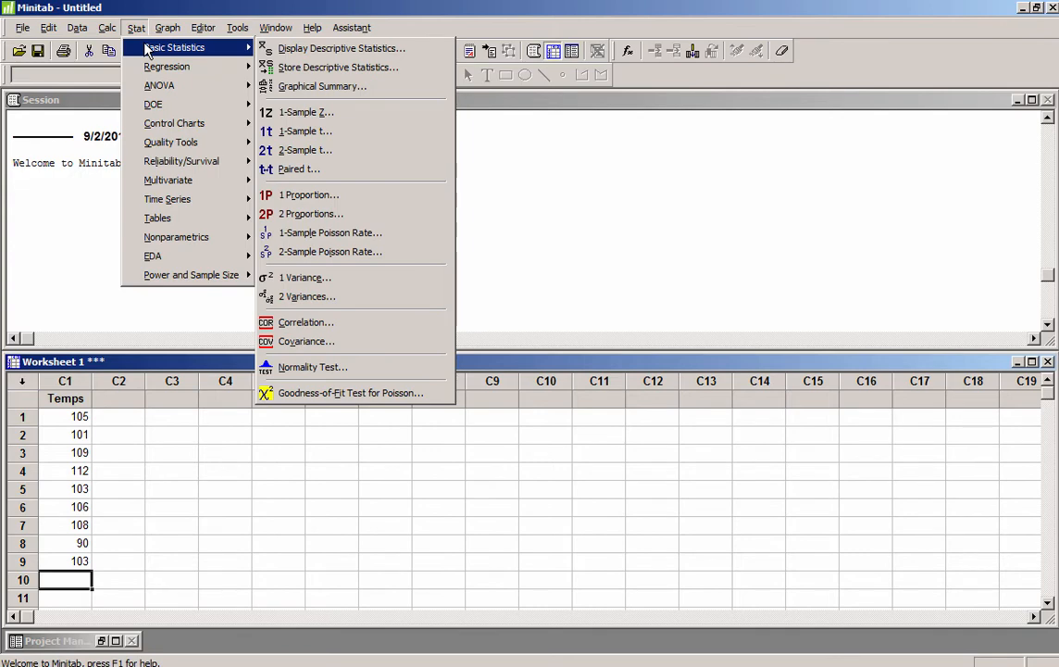
mouse_move(340, 48)
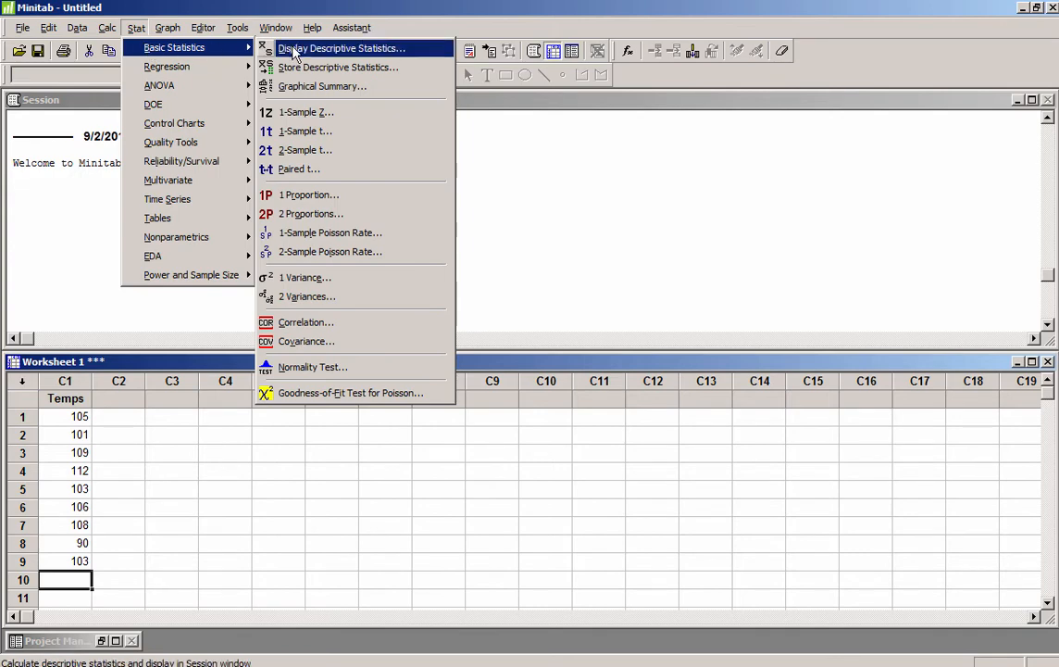
- Run Display Descriptive Statistics on C1 Temps, showing N 9, mean 104.11, StDev 6.29
click(340, 48)
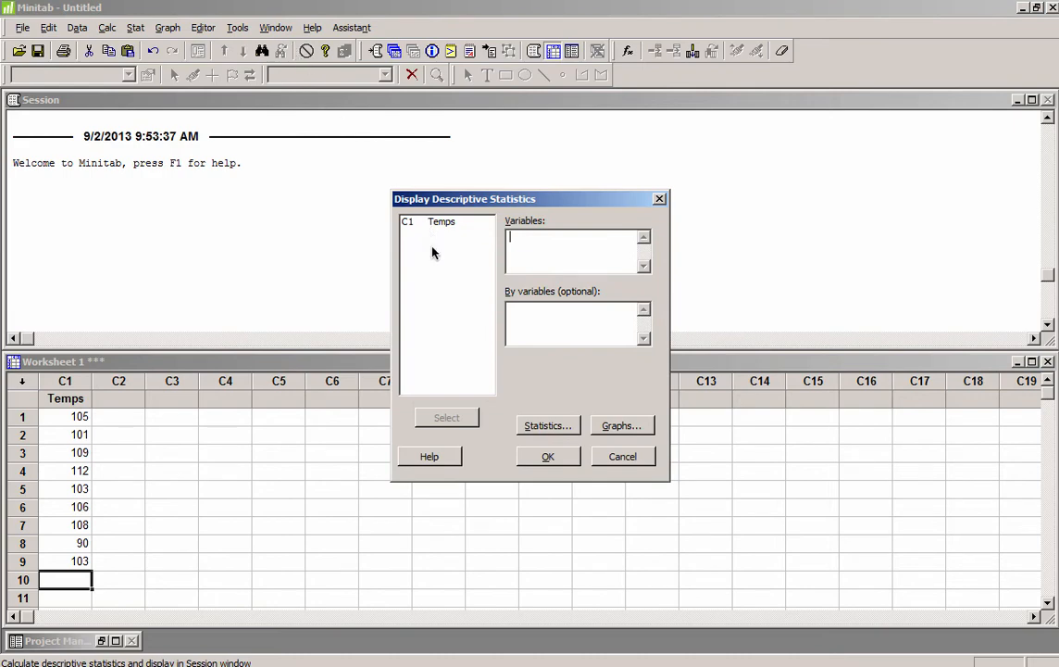
mouse_move(436, 229)
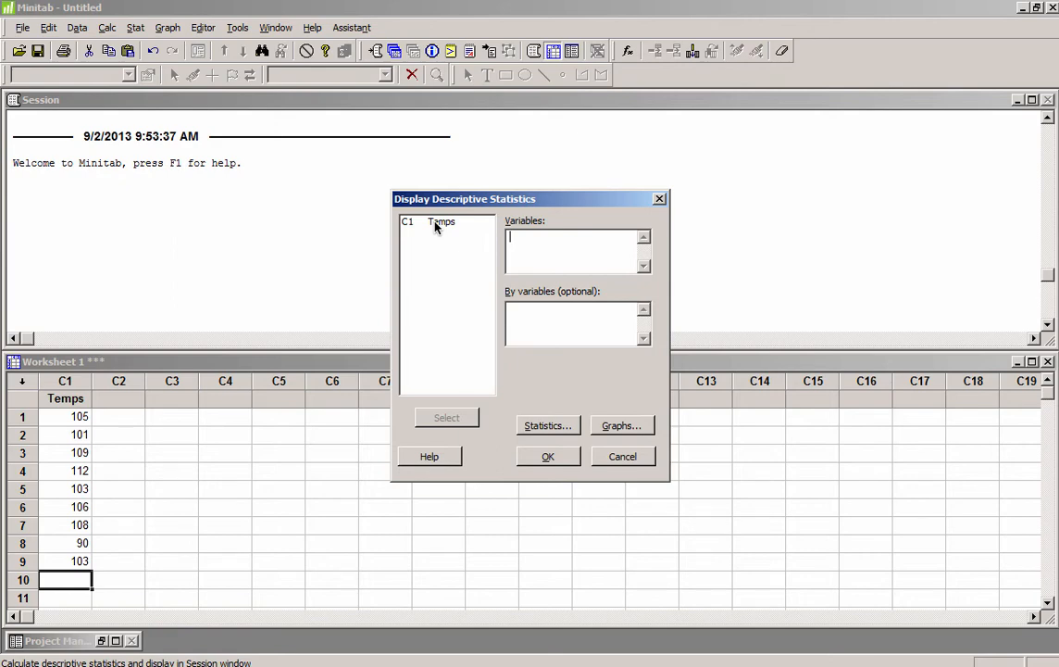
click(441, 222)
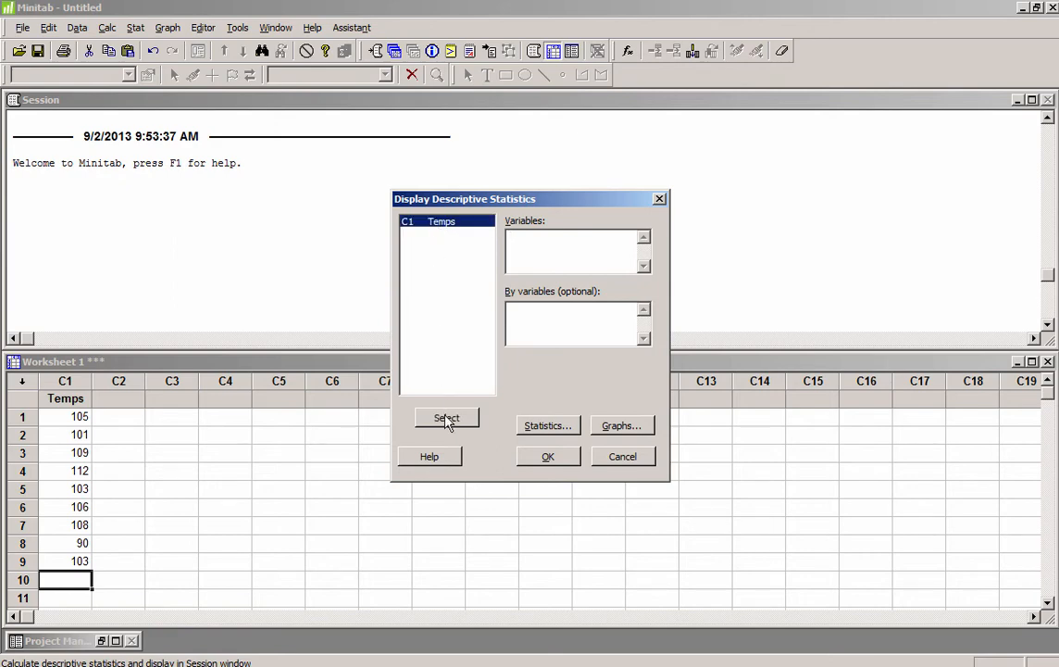
click(446, 417)
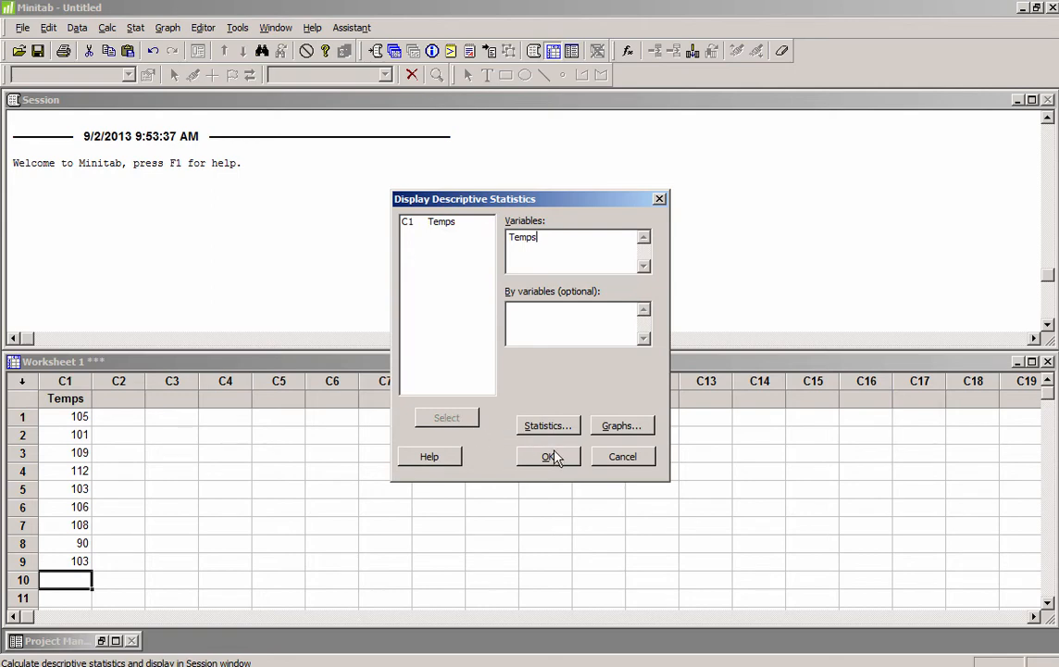
click(548, 455)
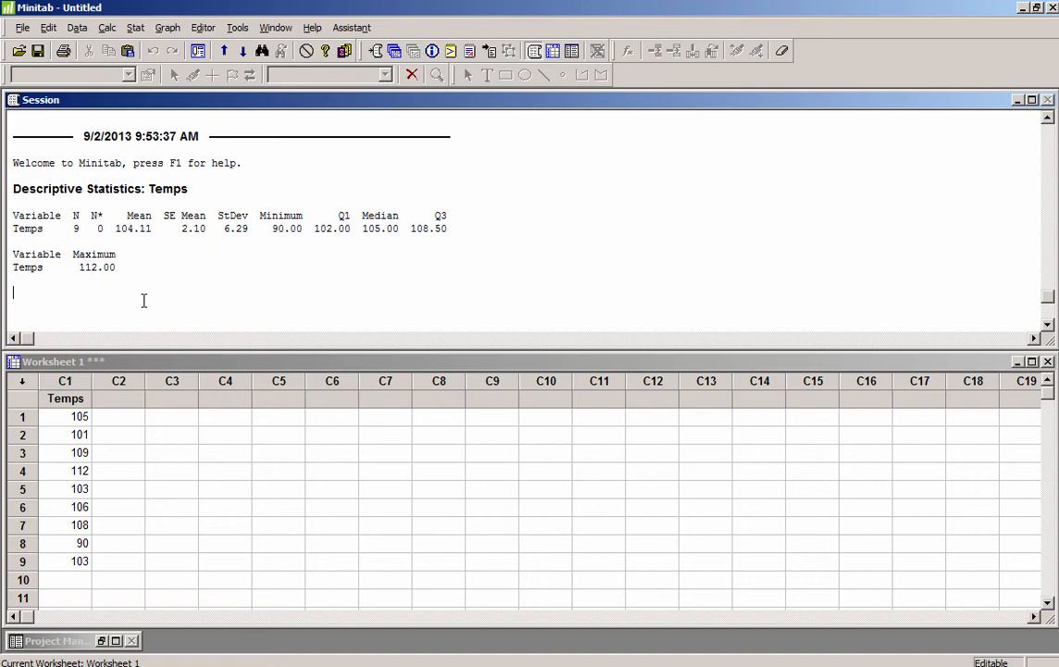
mouse_move(127, 238)
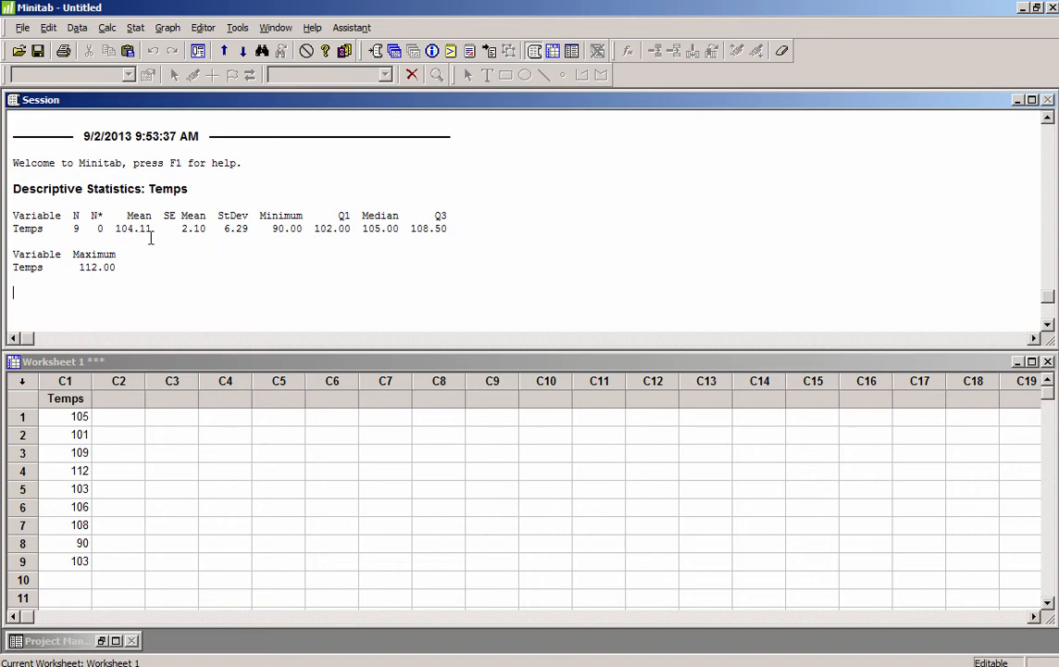
mouse_move(222, 239)
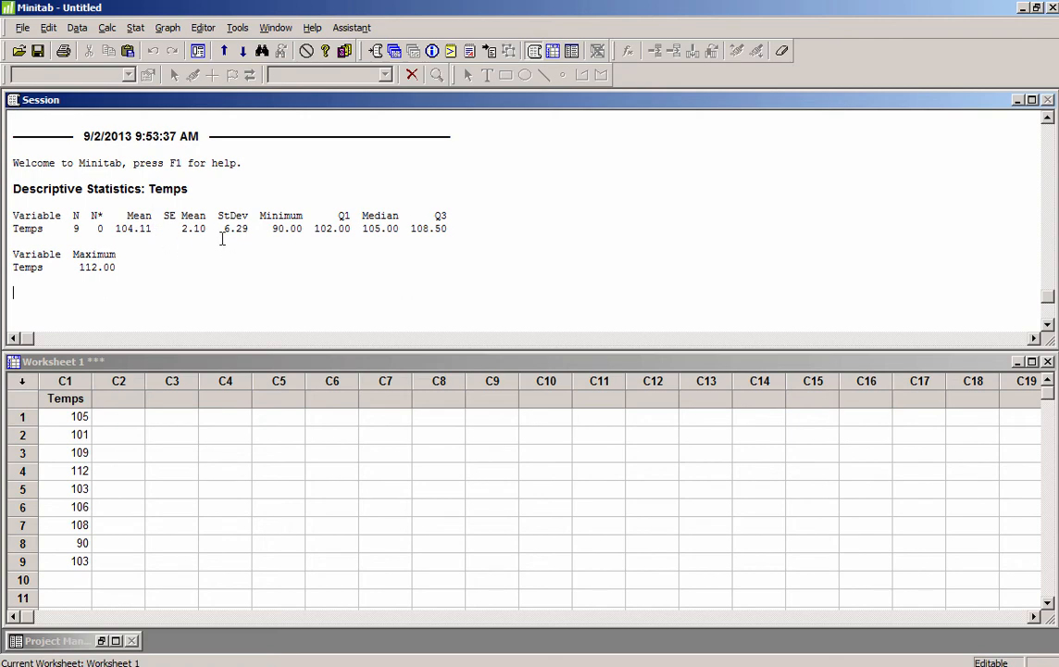
mouse_move(240, 237)
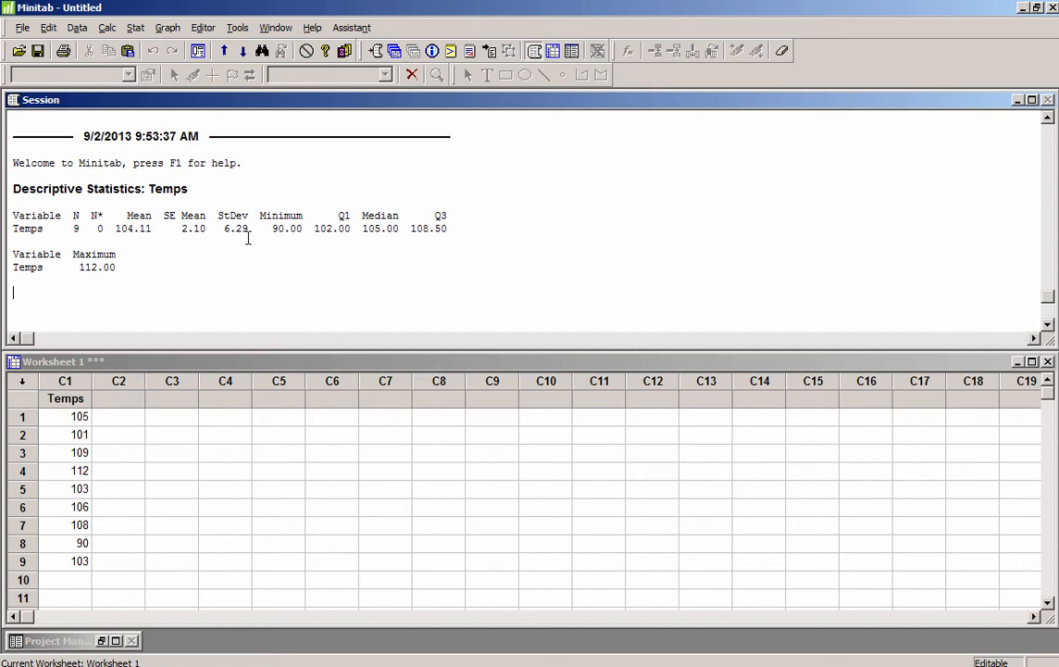
mouse_move(361, 241)
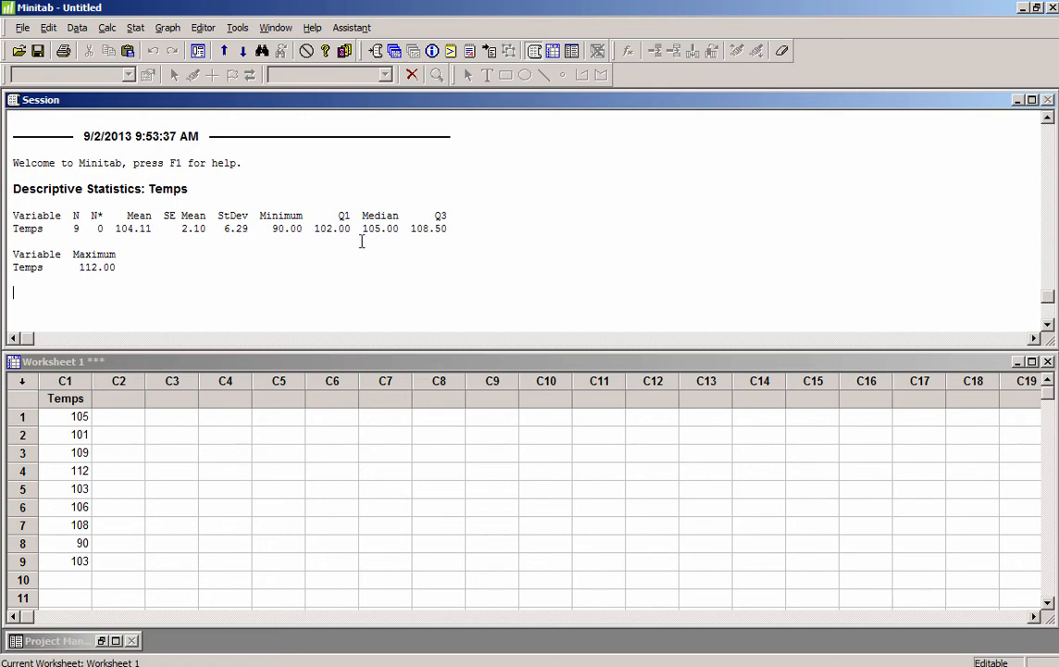
mouse_move(399, 238)
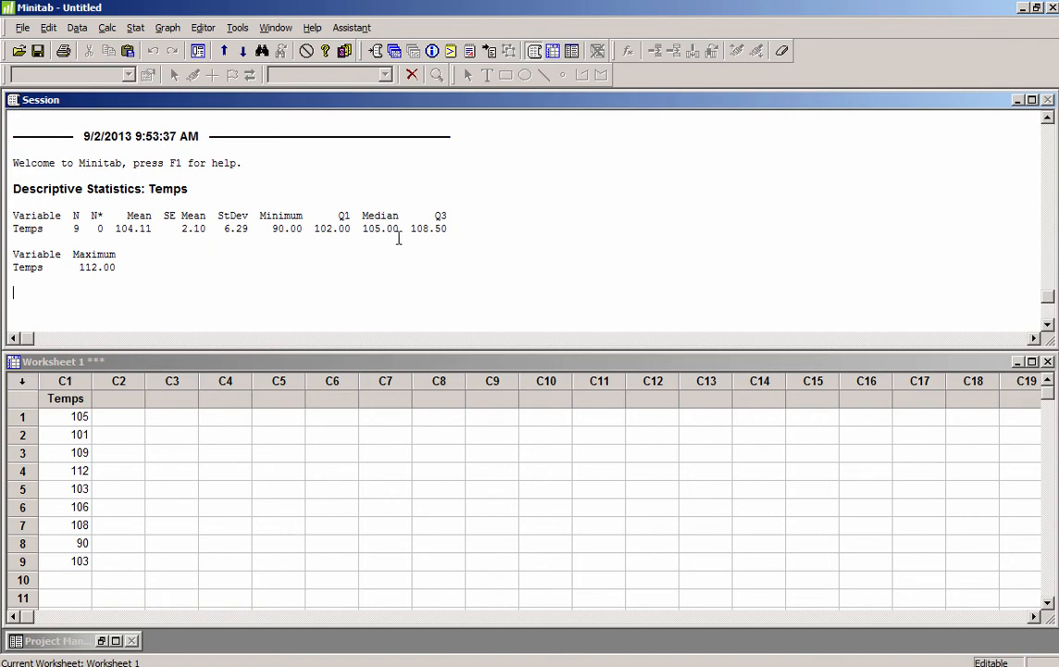
mouse_move(250, 277)
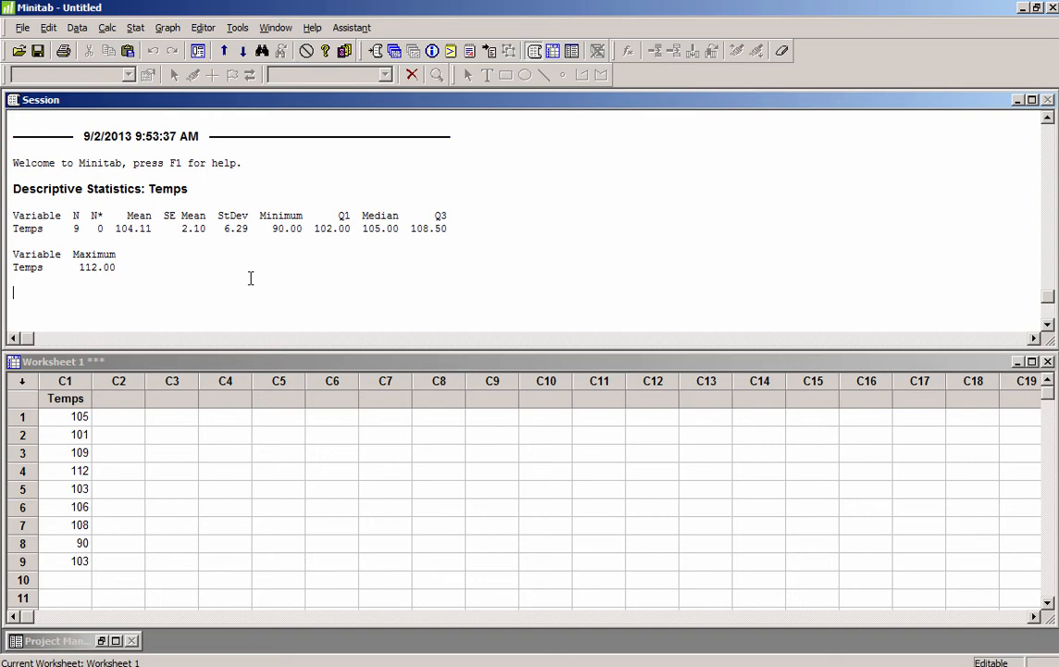
mouse_move(241, 278)
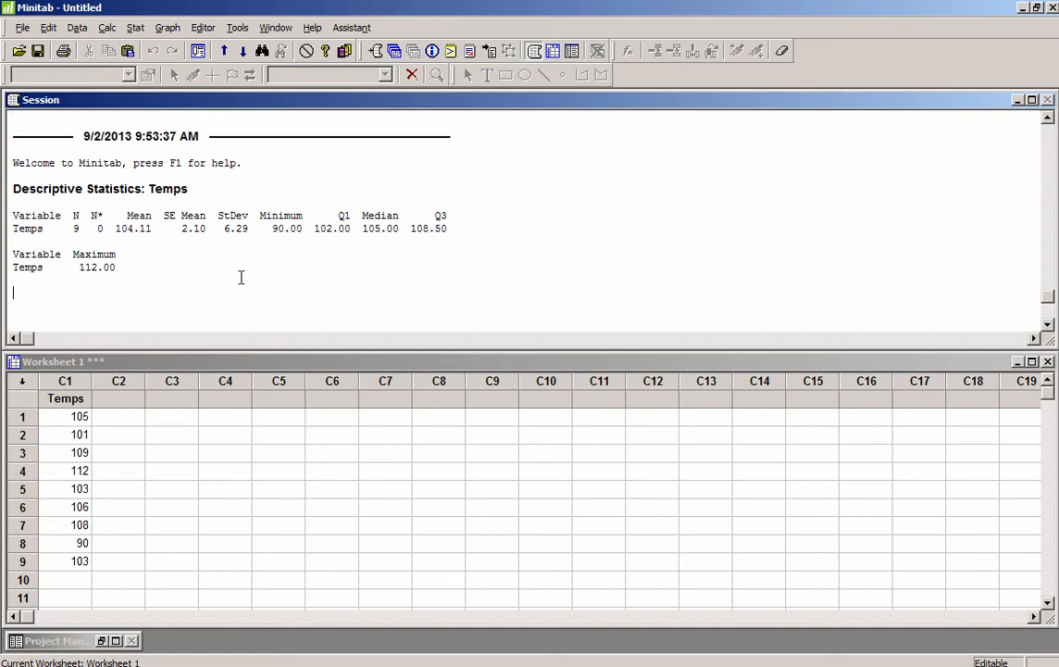
mouse_move(225, 250)
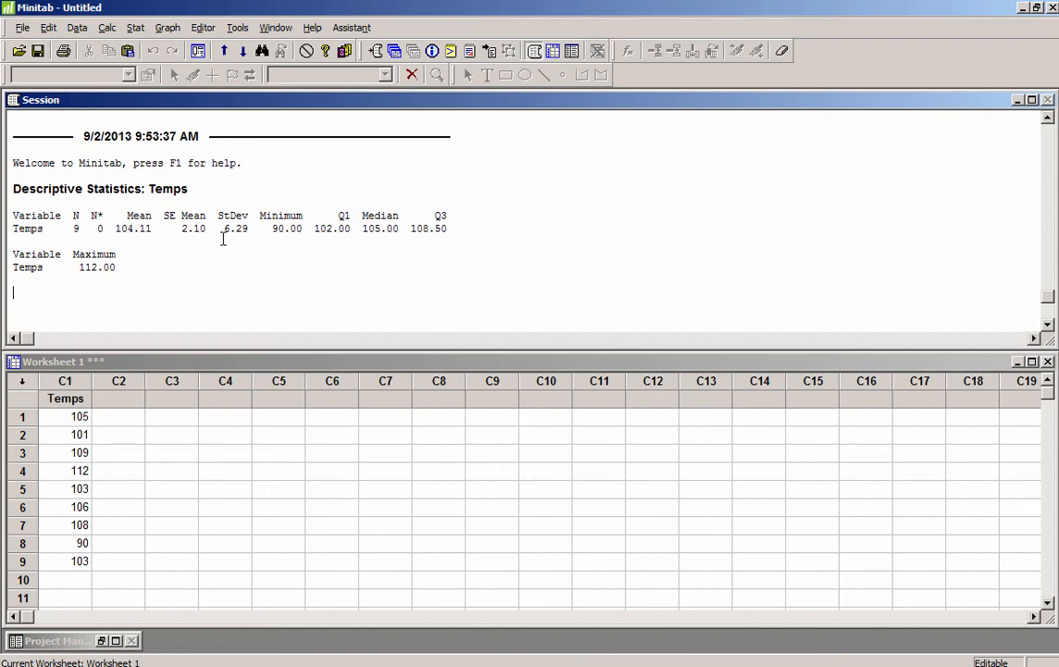
mouse_move(250, 239)
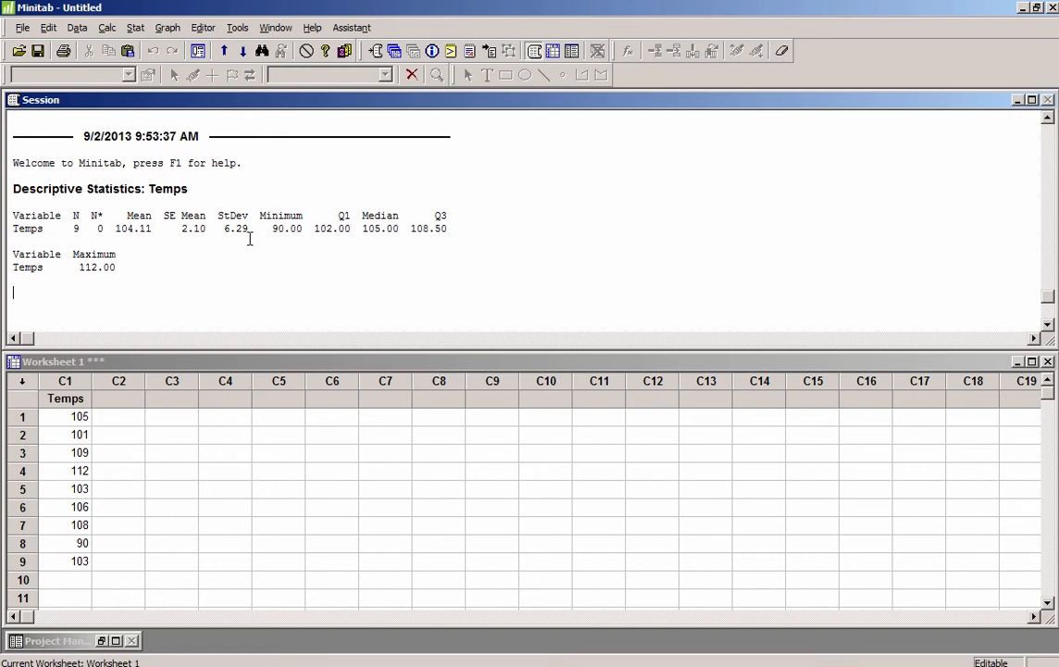
mouse_move(231, 266)
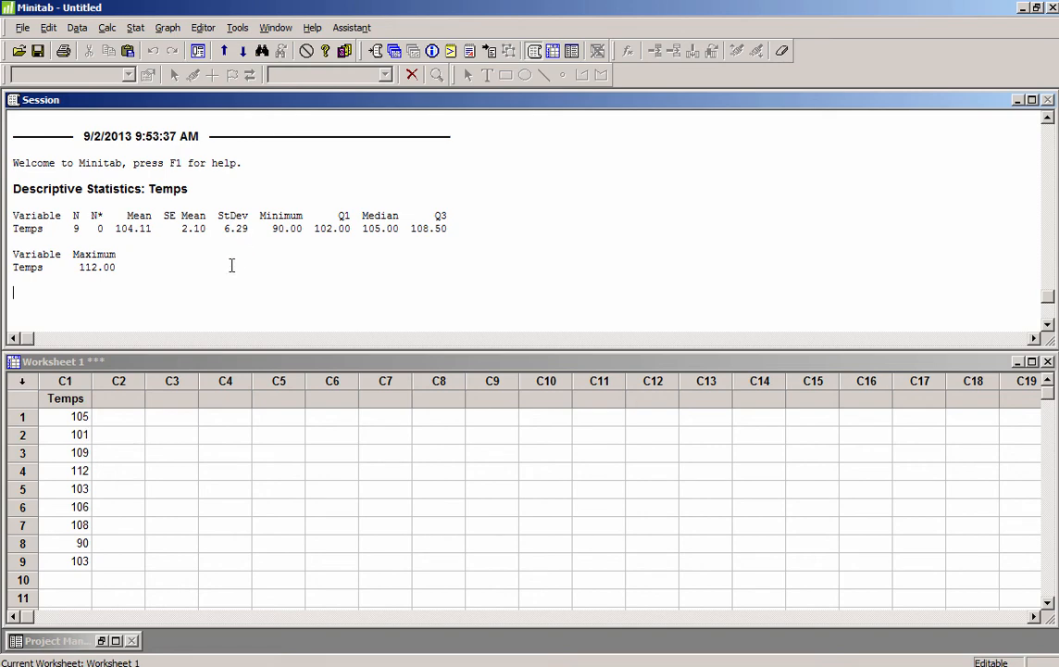
mouse_move(208, 271)
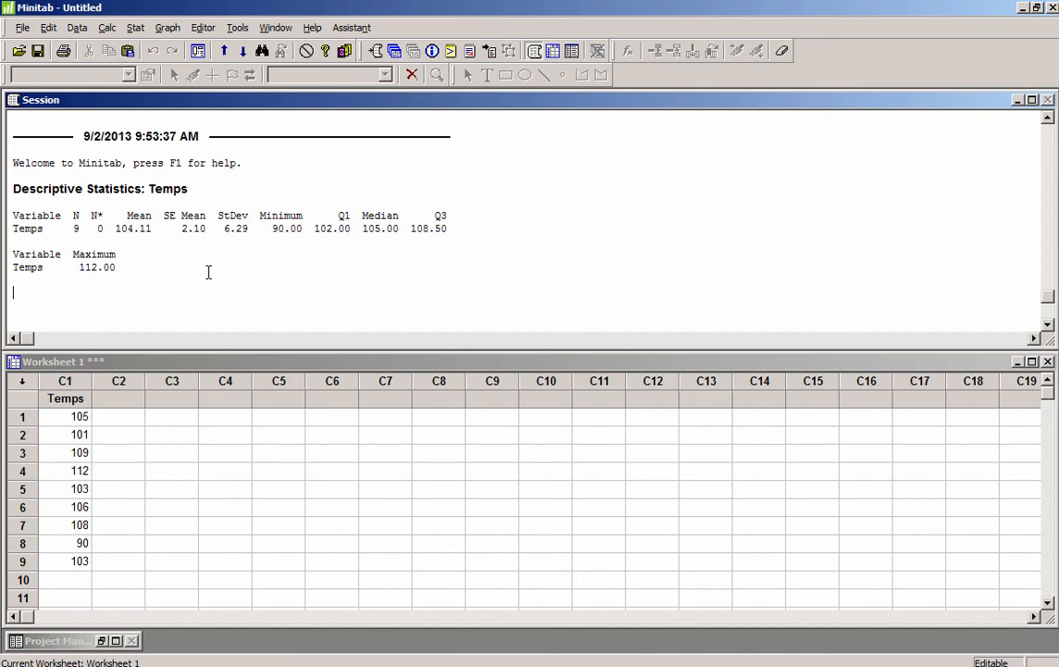
mouse_move(15, 195)
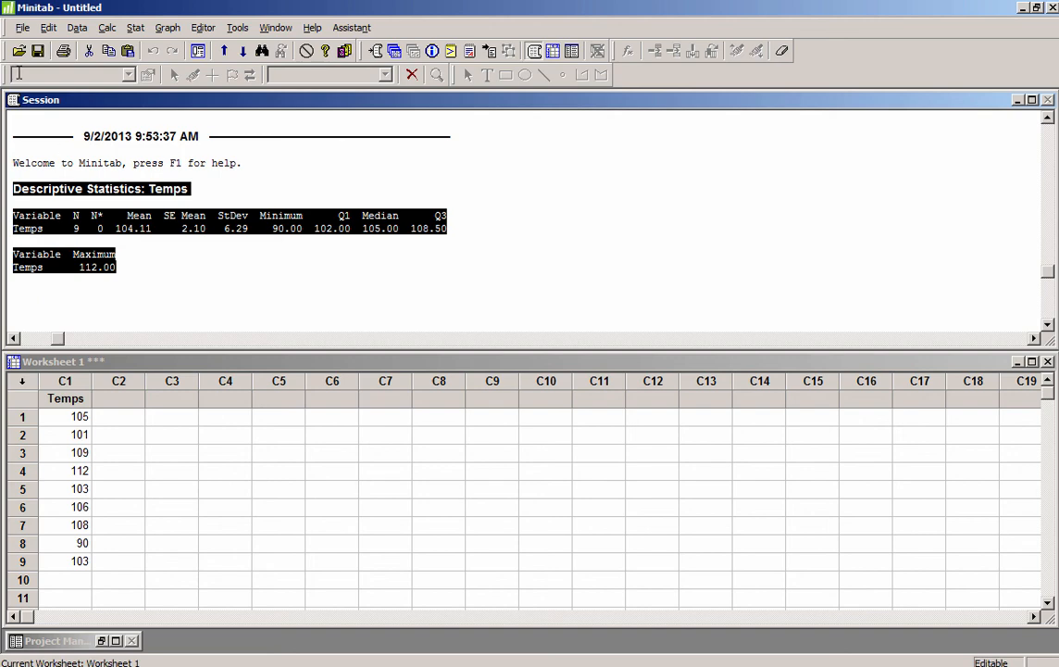
- Highlight the 'Descriptive Statistics: Temps' output block in the Session window
click(47, 27)
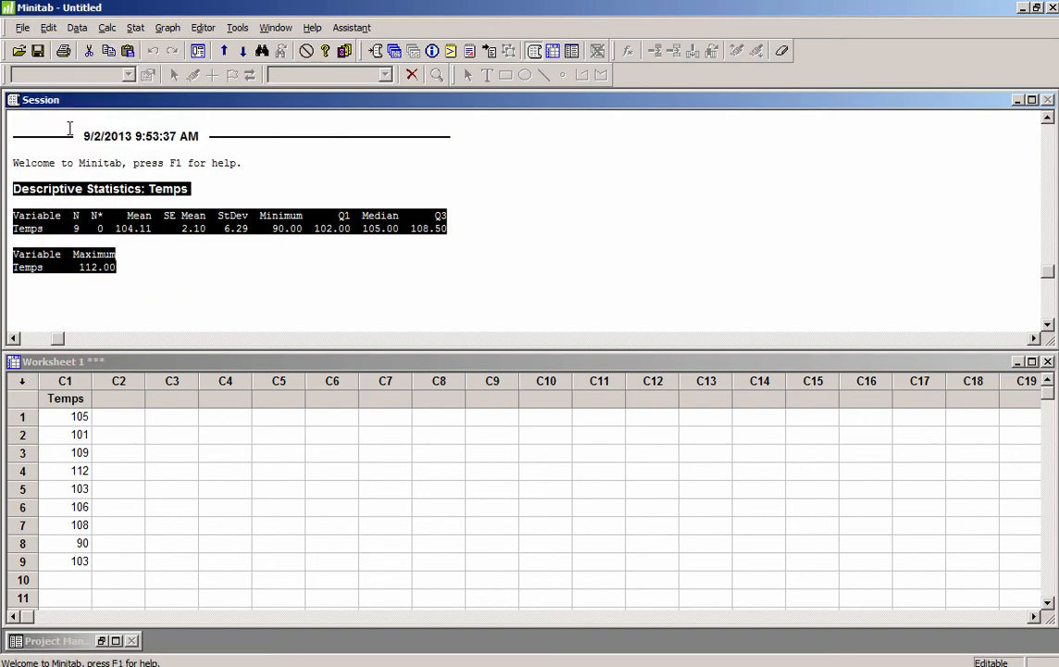
mouse_move(186, 303)
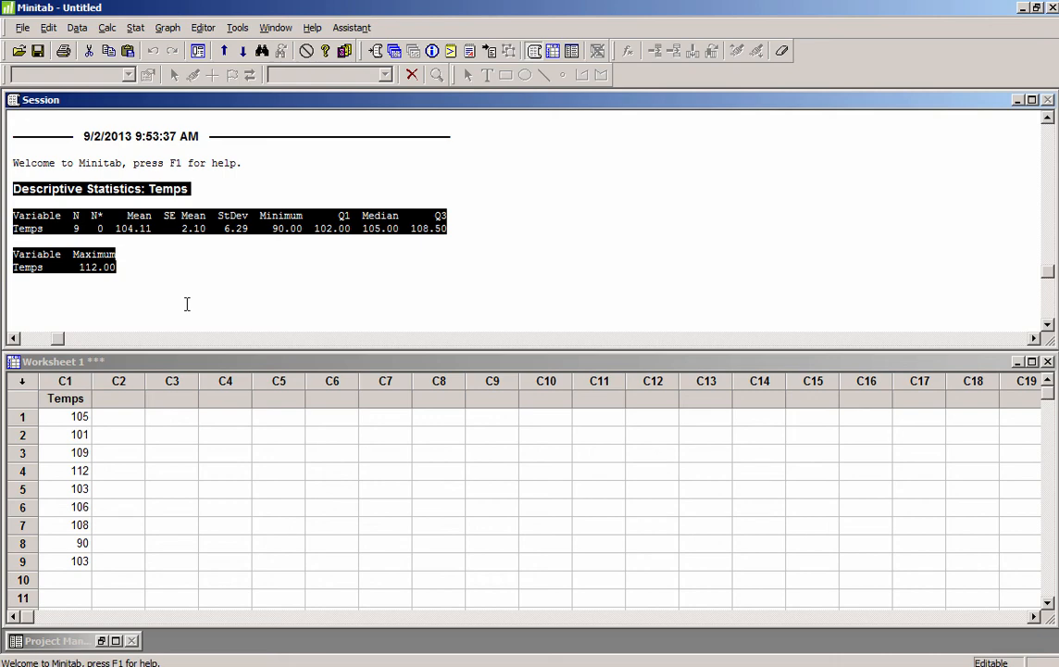